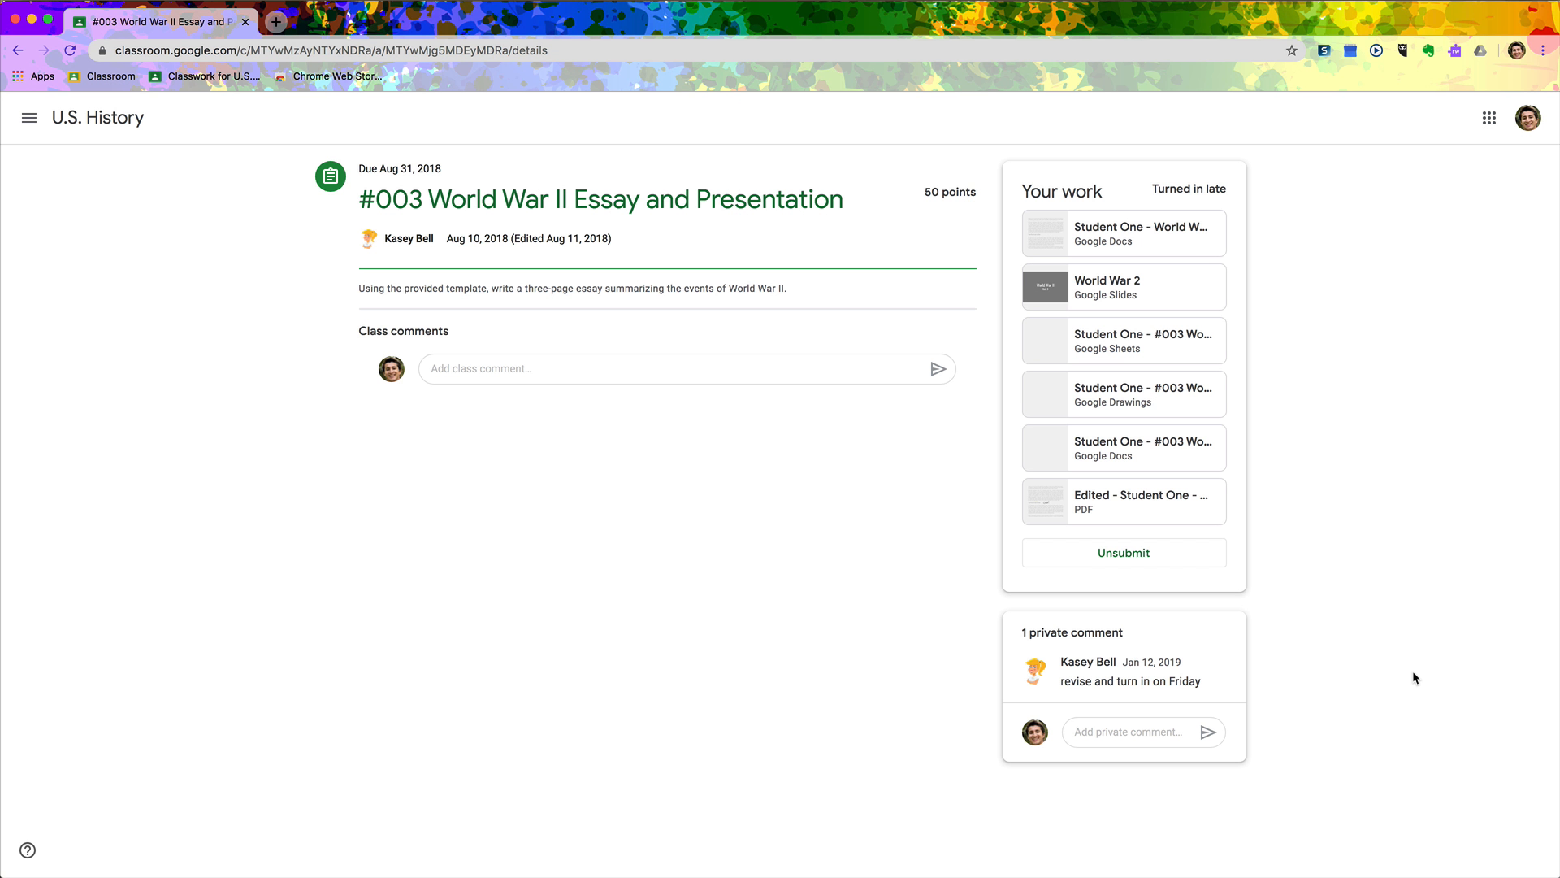
mouse_move(1067, 758)
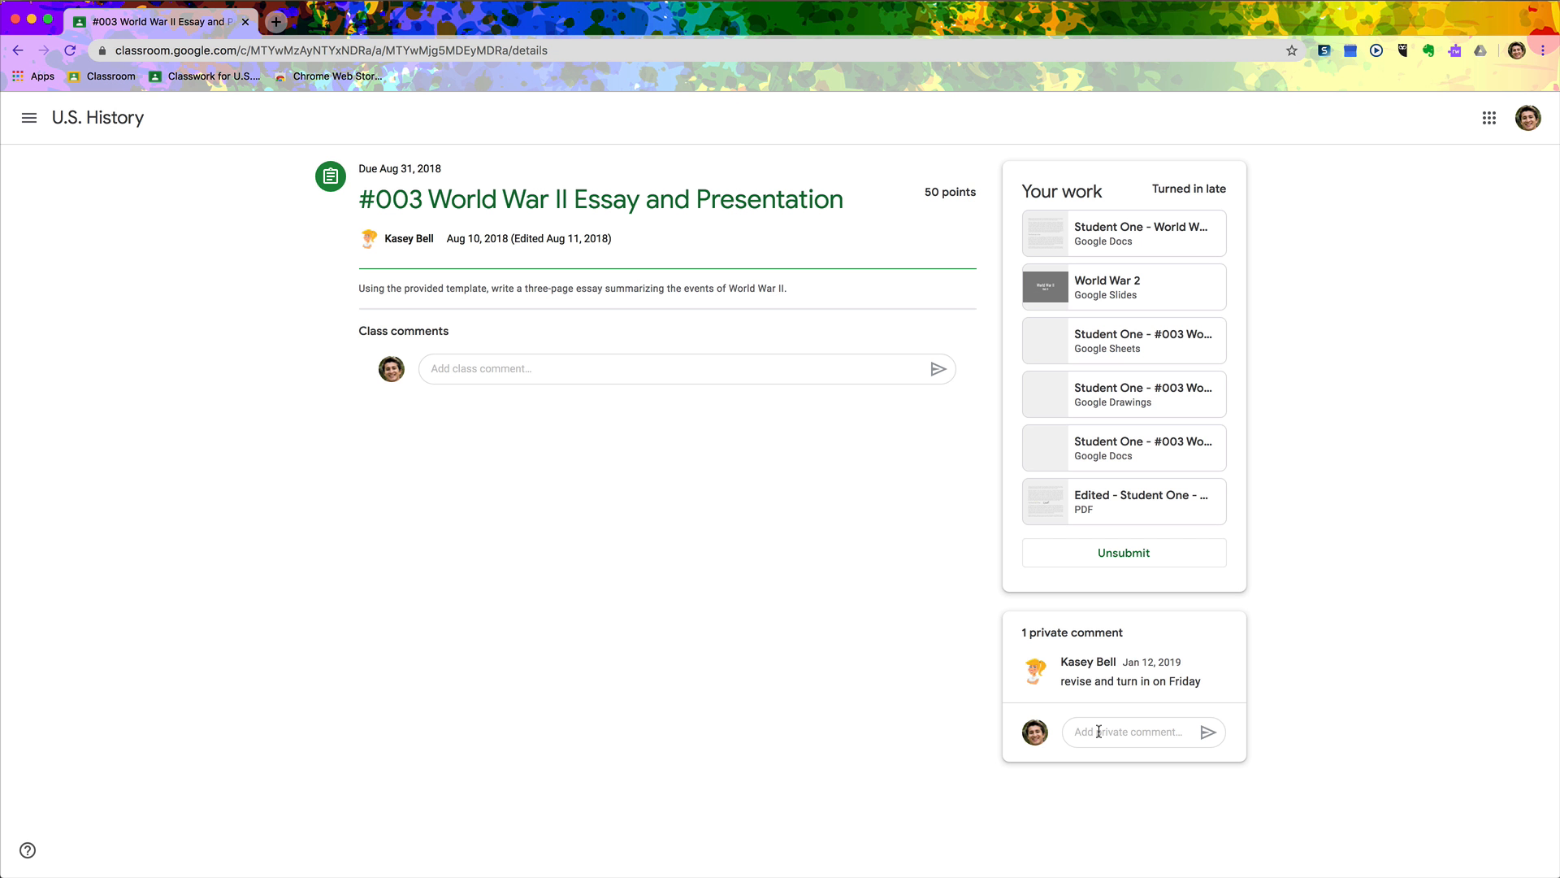
Step: Focus the 'Add private comment...' box on the World War II assignment
click(1134, 732)
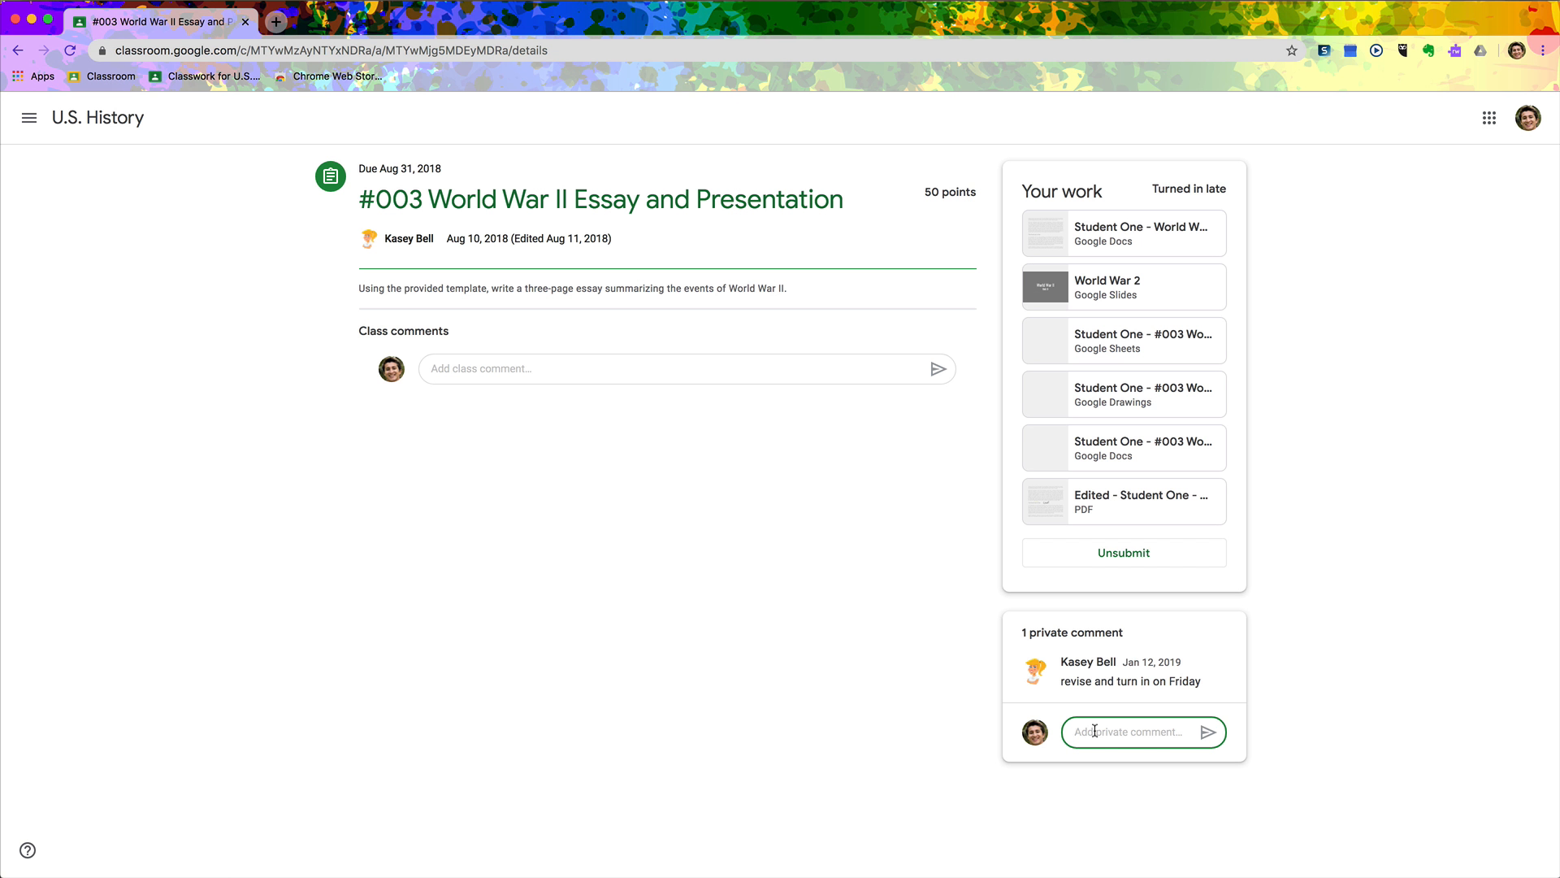
Step: Type the reflection about the research paper challenge and World War II learning into the private comment
text(Reflec)
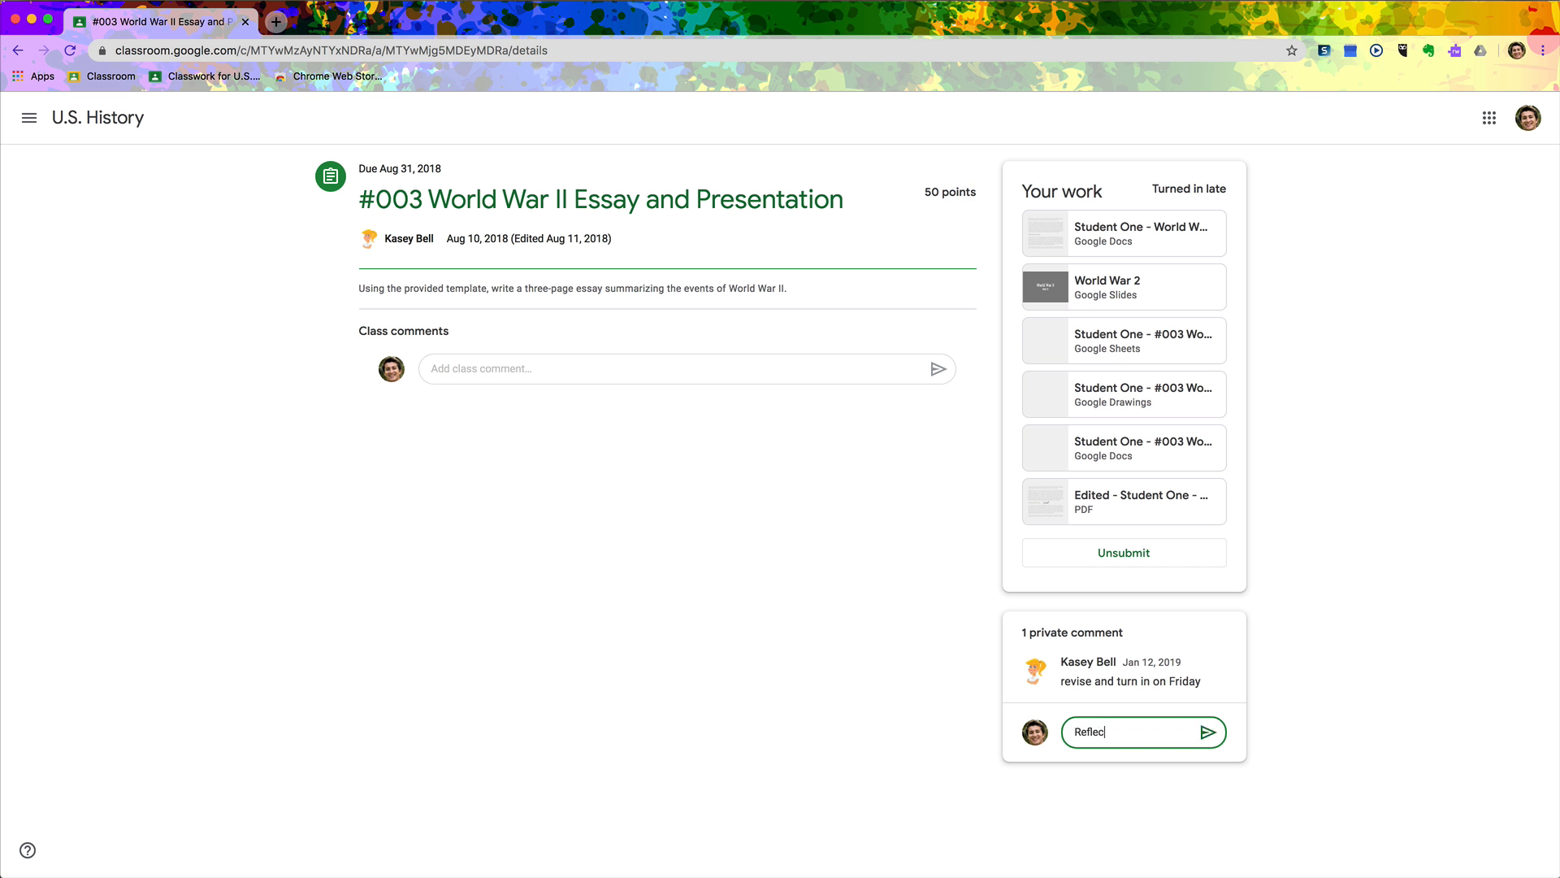
text(tion)
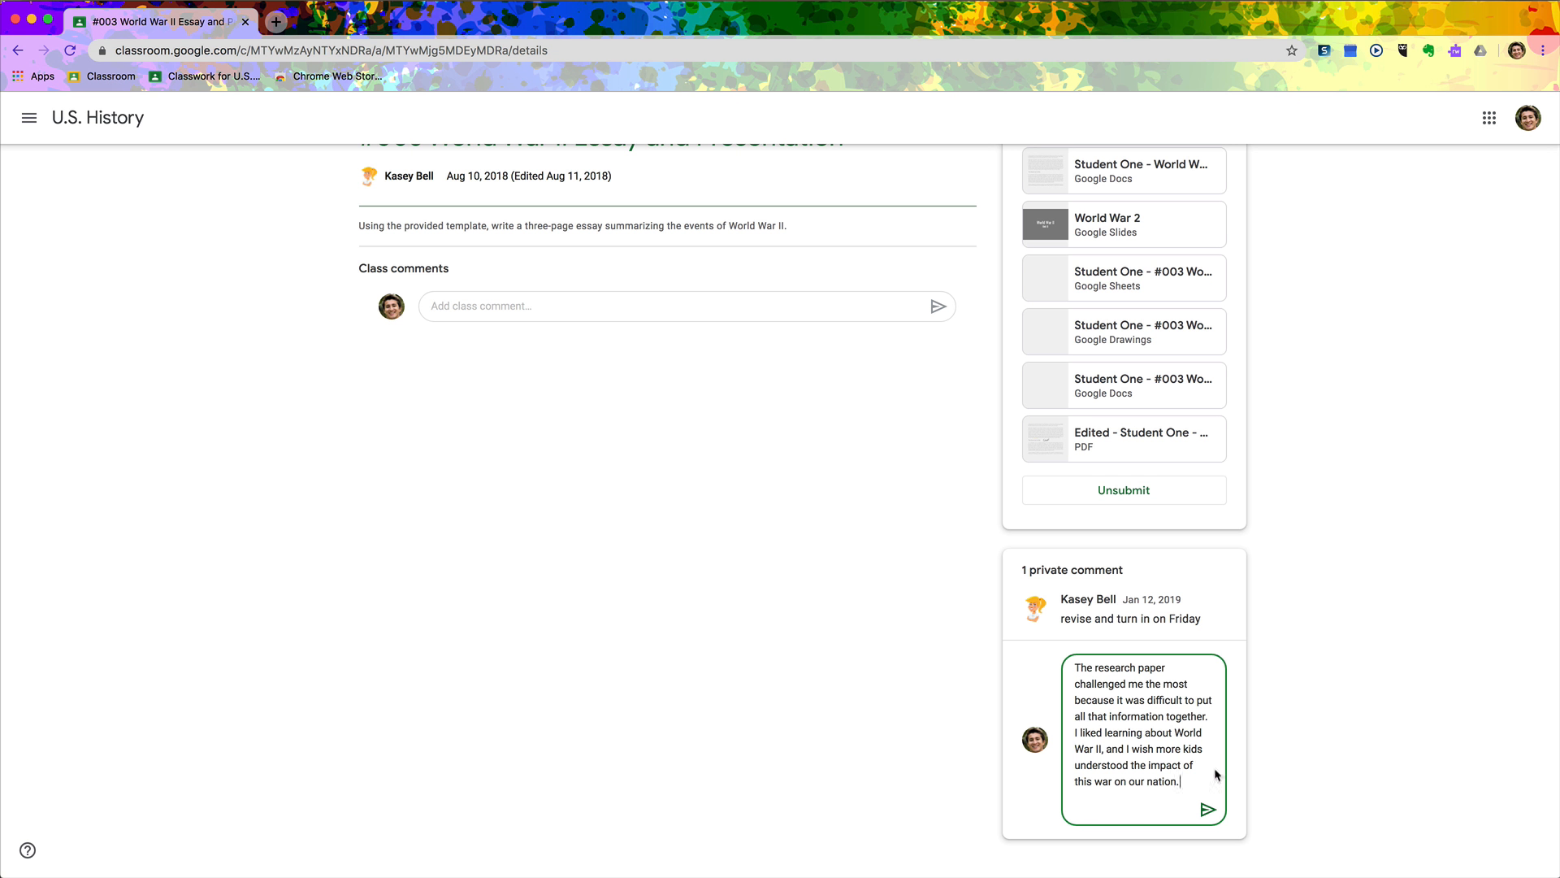
mouse_move(1210, 808)
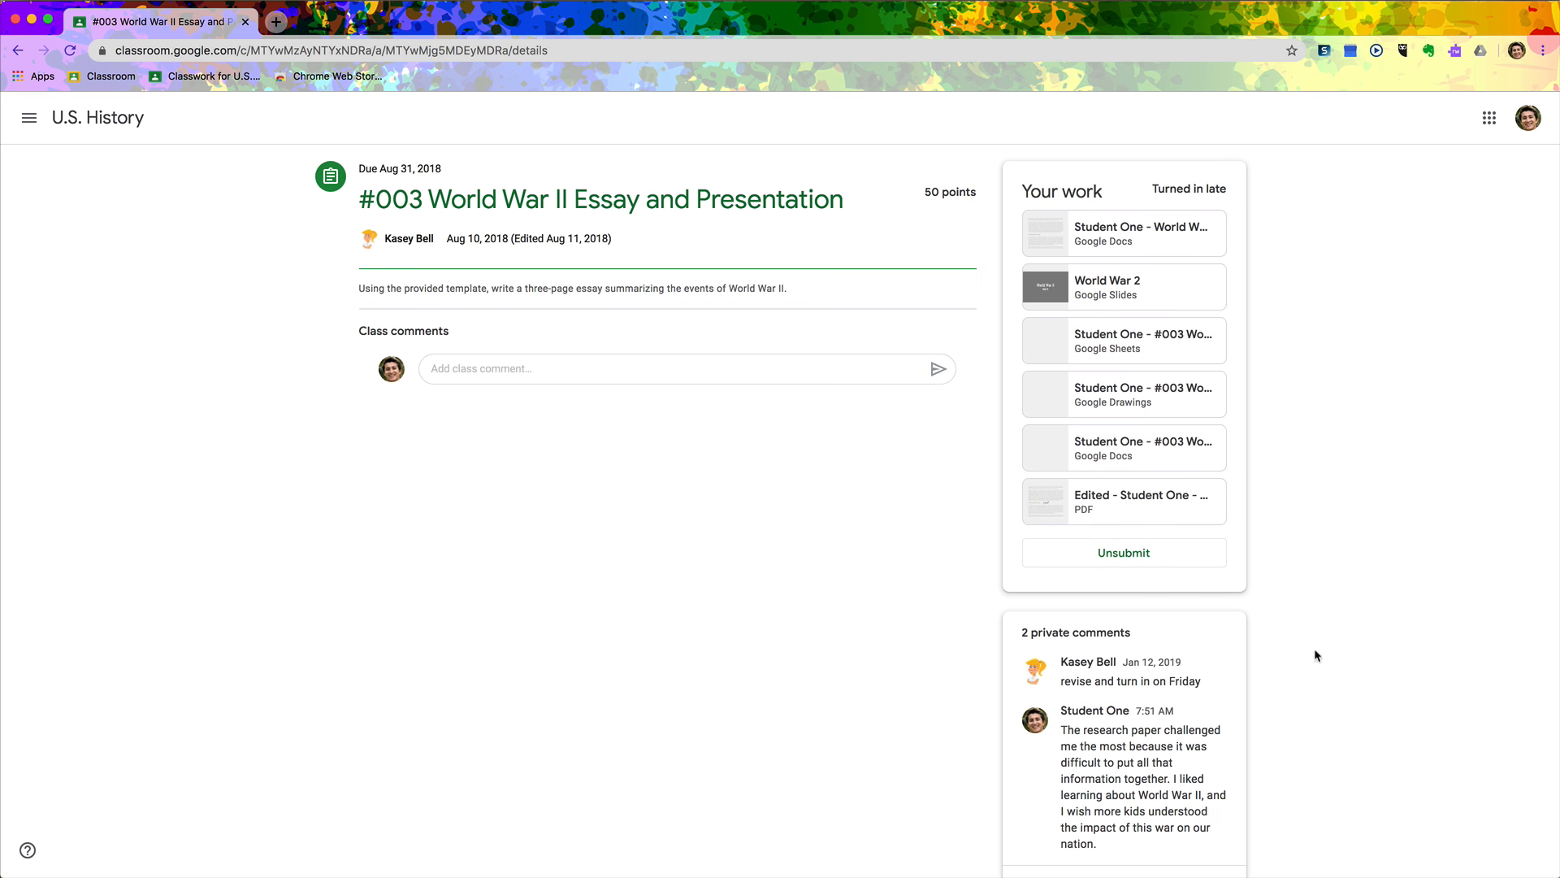
Step: Switch to the teacher's Classwork and expand the #003 World War II assignment
click(18, 49)
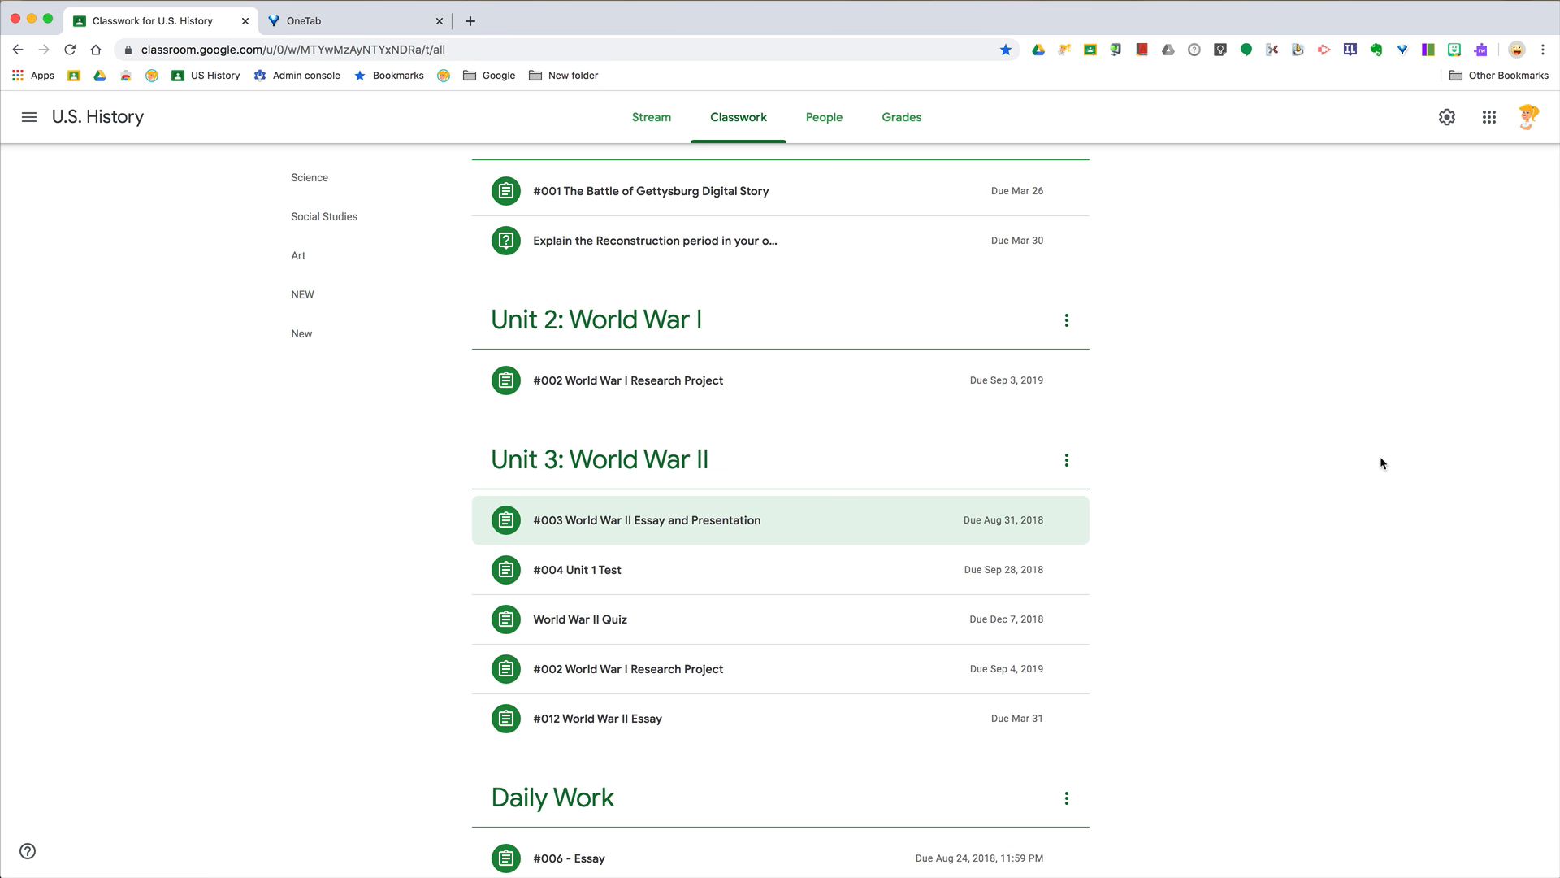
mouse_move(739, 116)
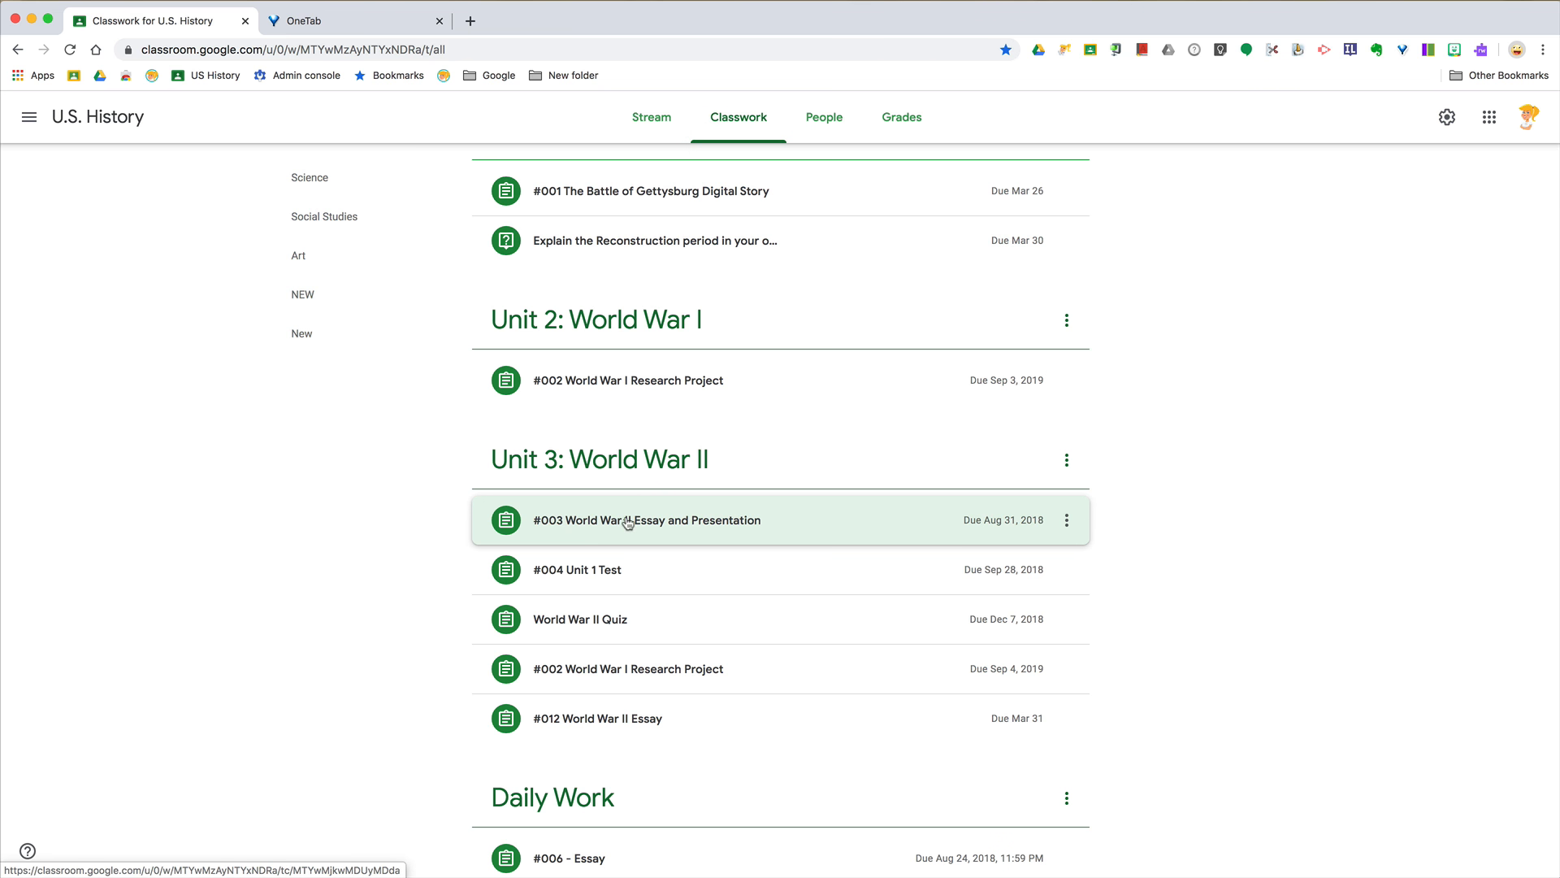
click(647, 519)
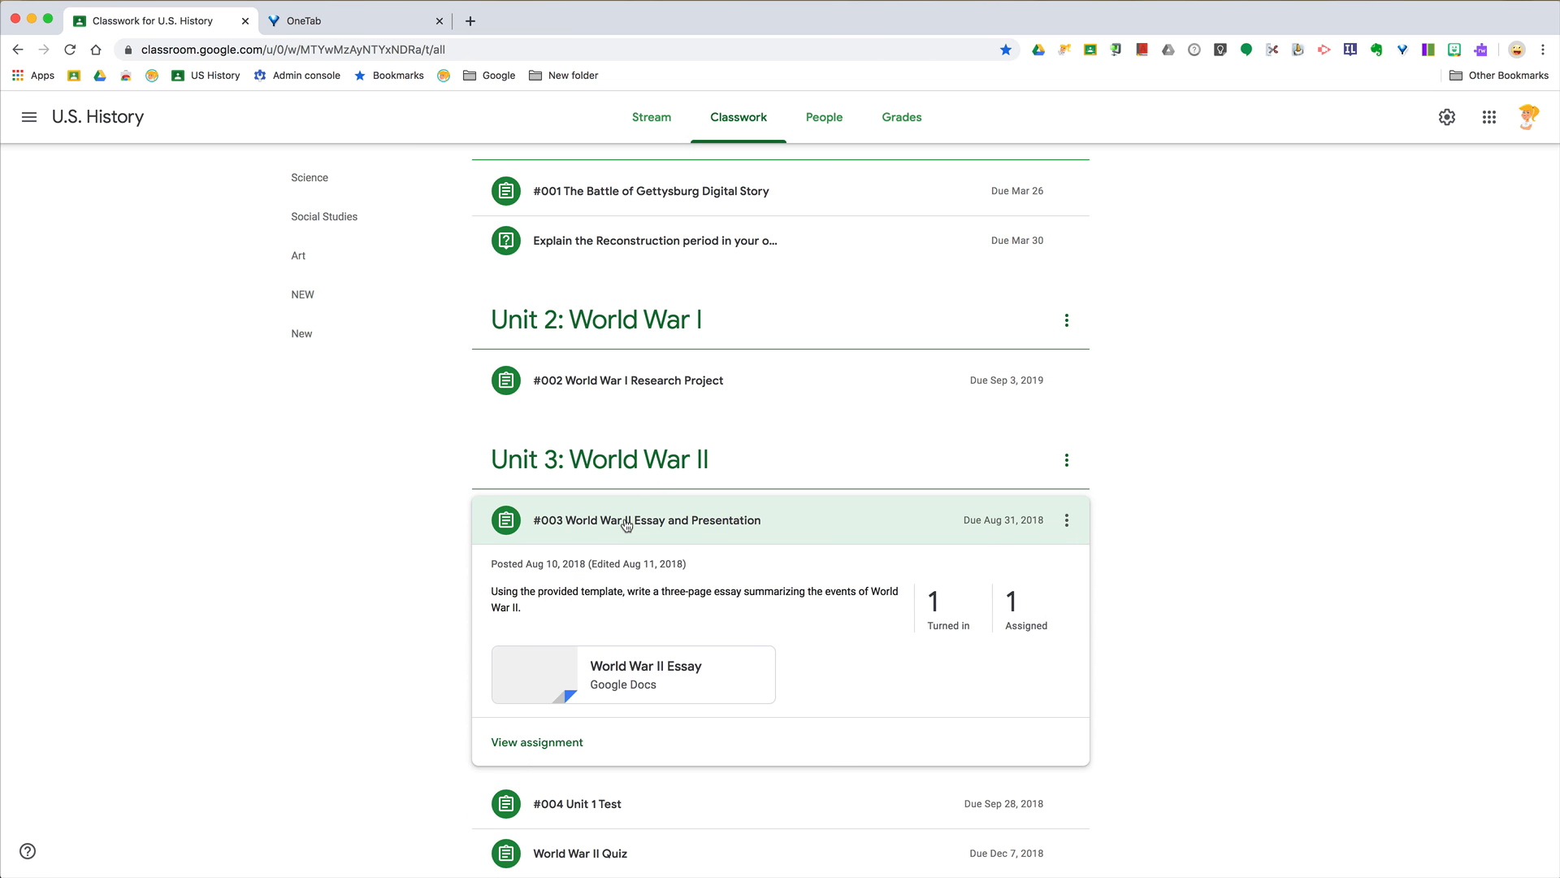
Step: View the assignment and open Student One's submission with its private comments
click(535, 741)
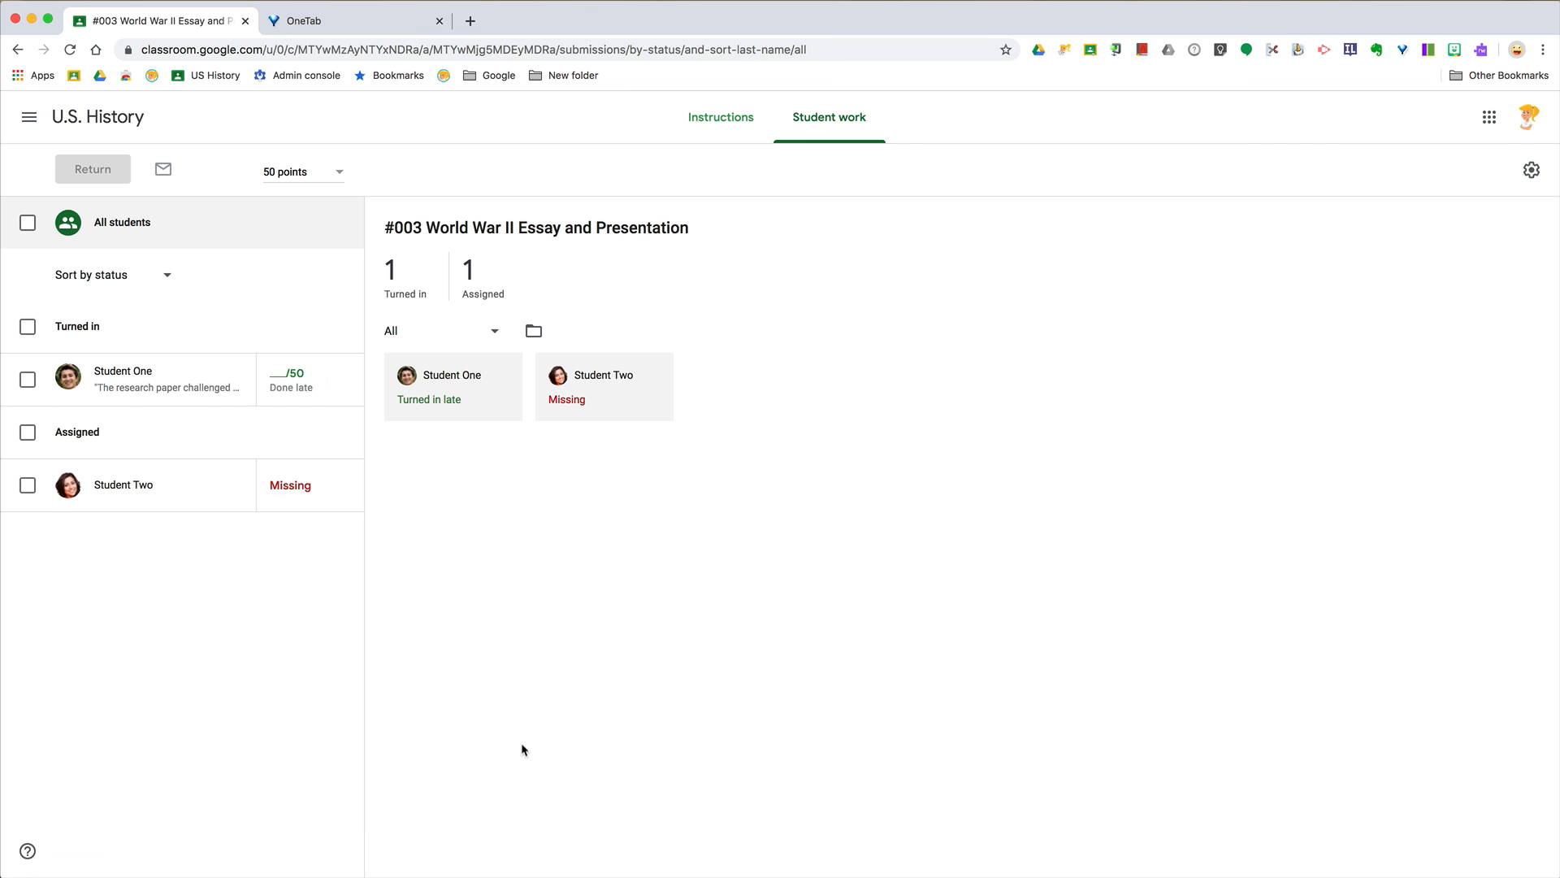
mouse_move(190, 412)
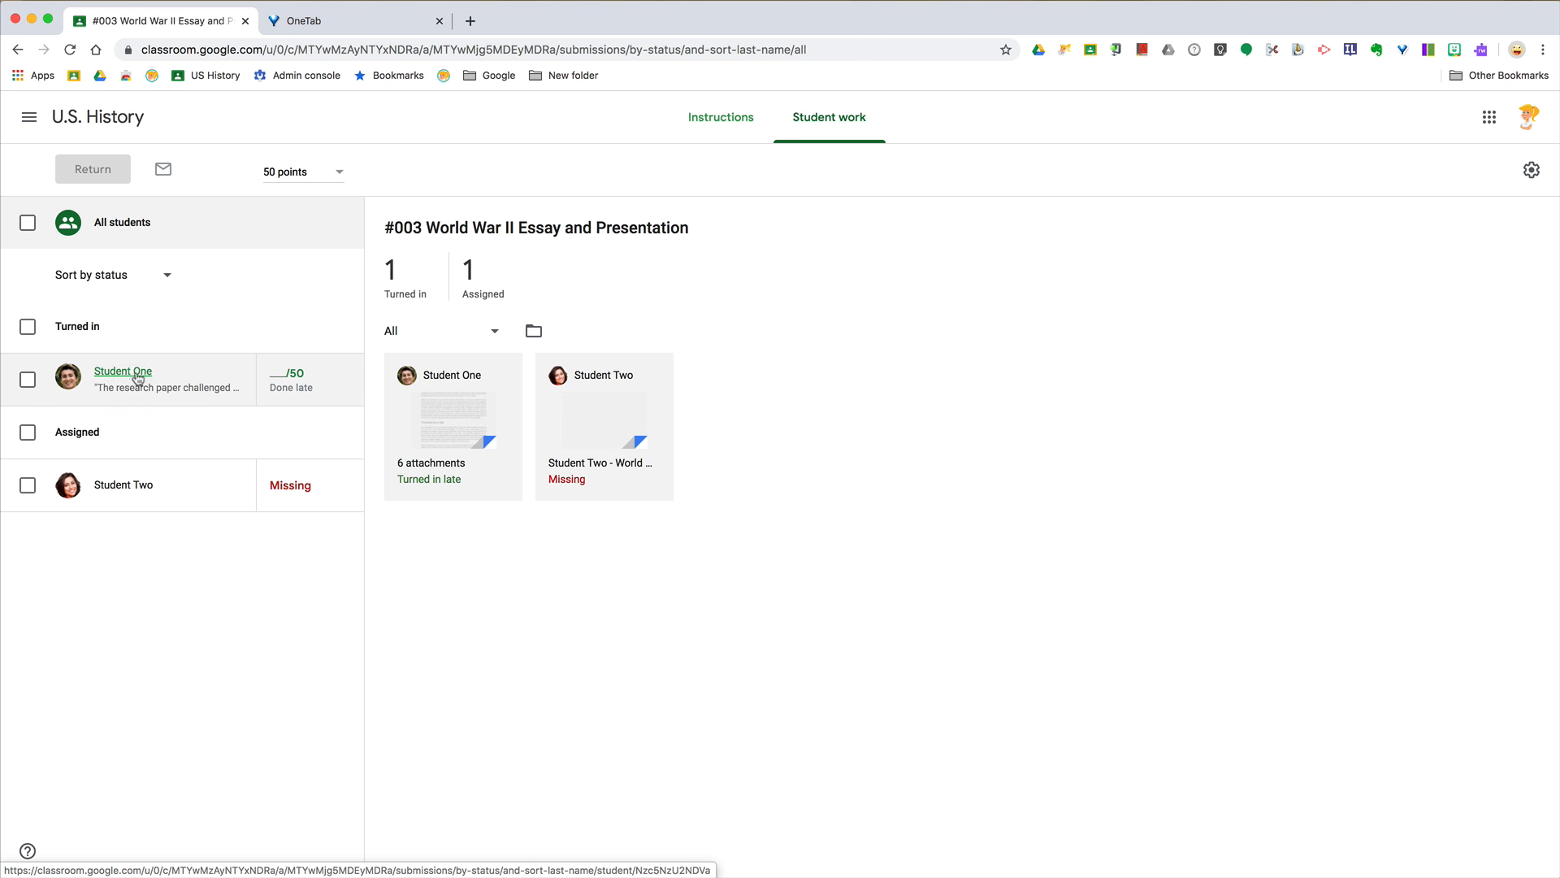
click(122, 372)
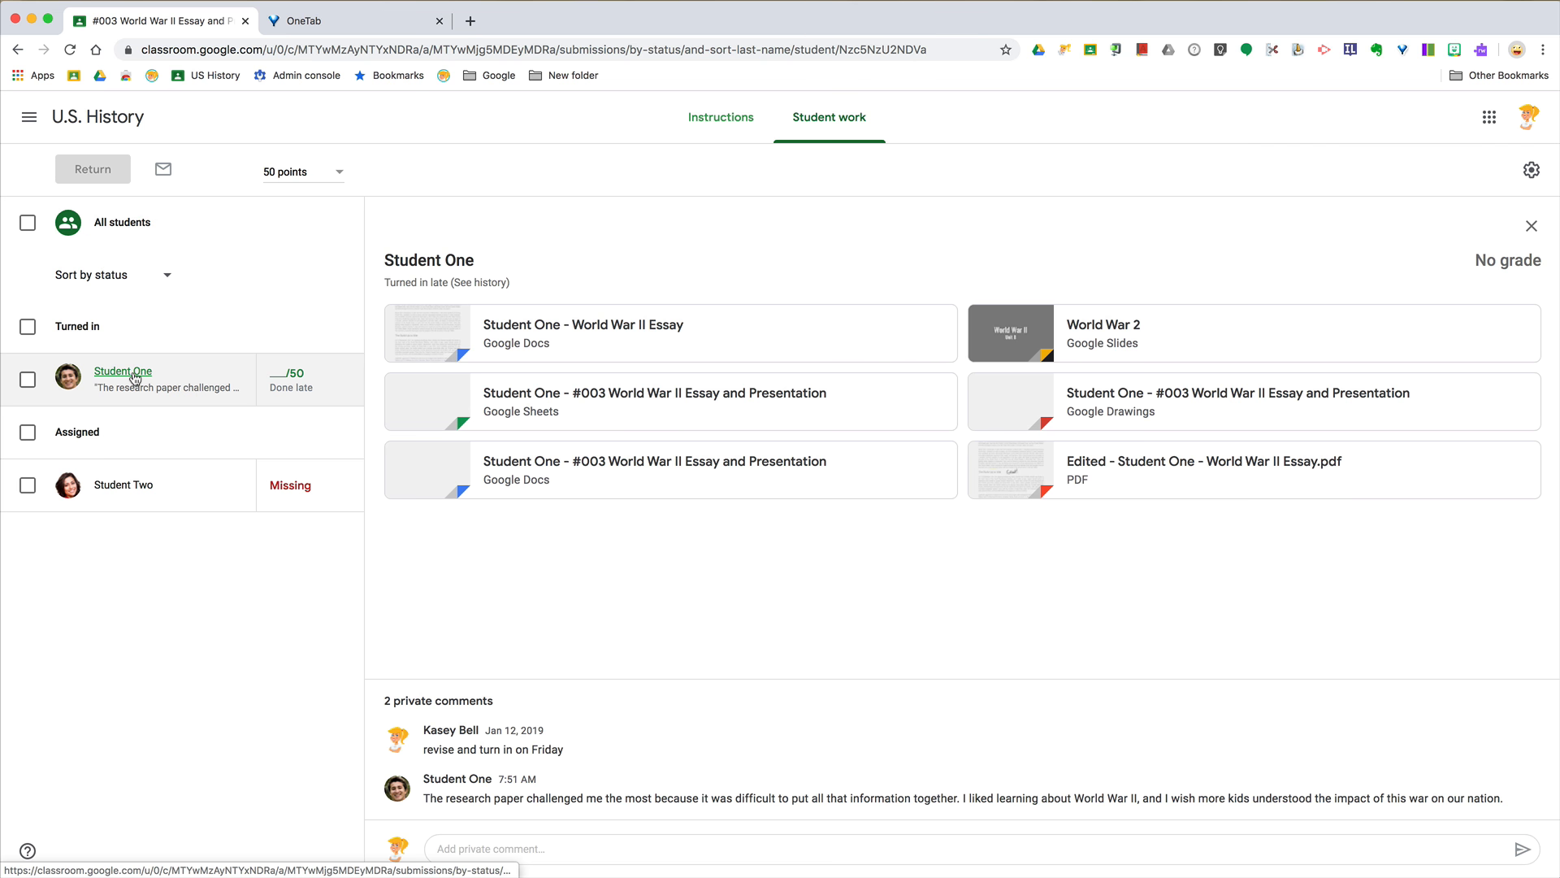
mouse_move(189, 398)
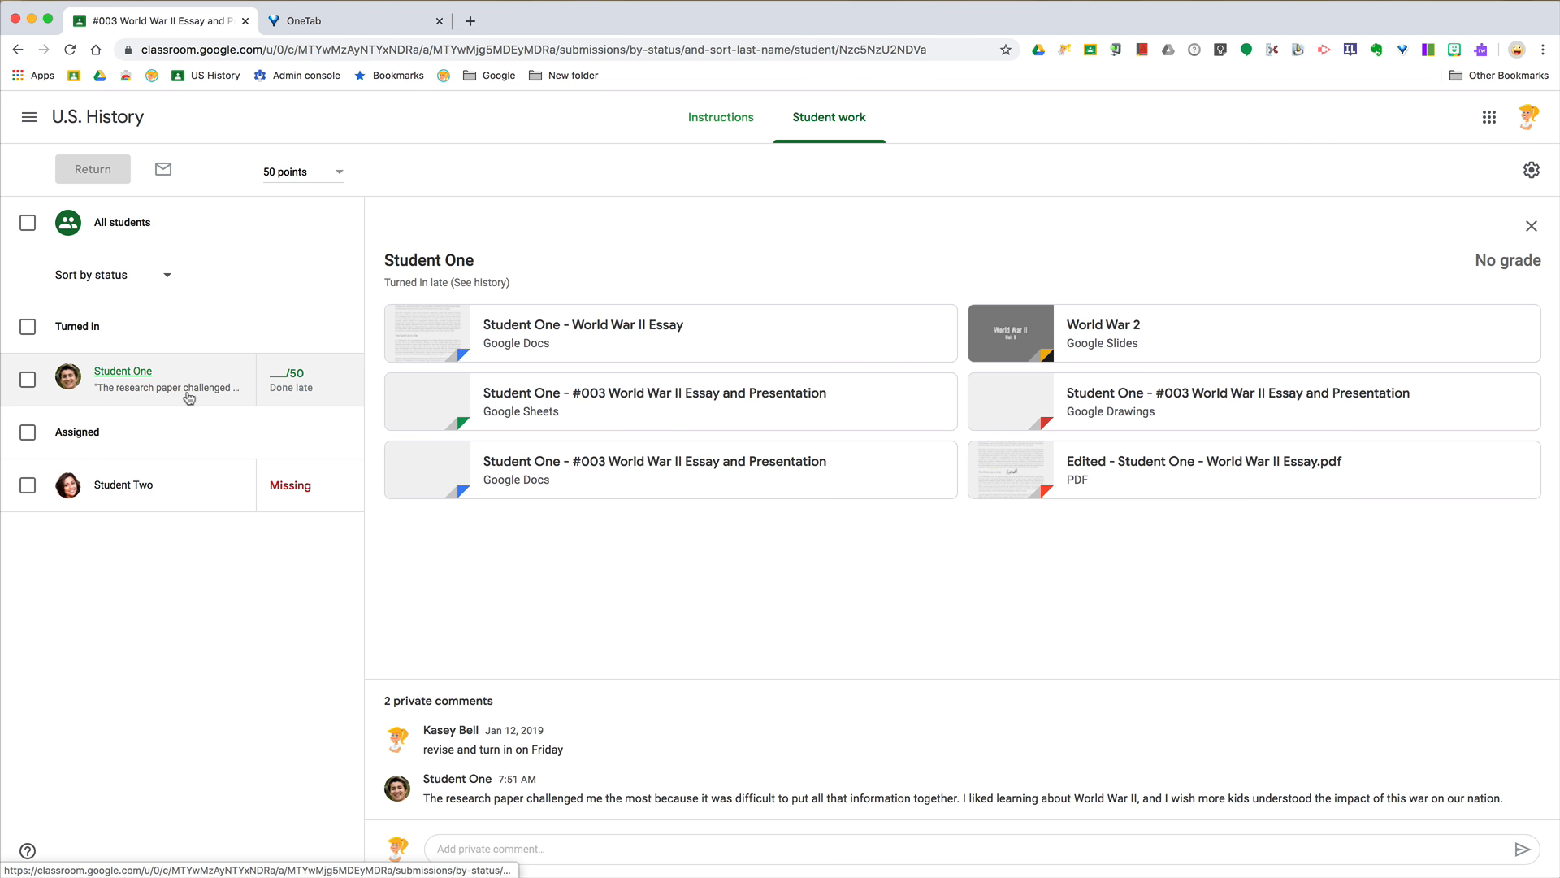
mouse_move(428, 793)
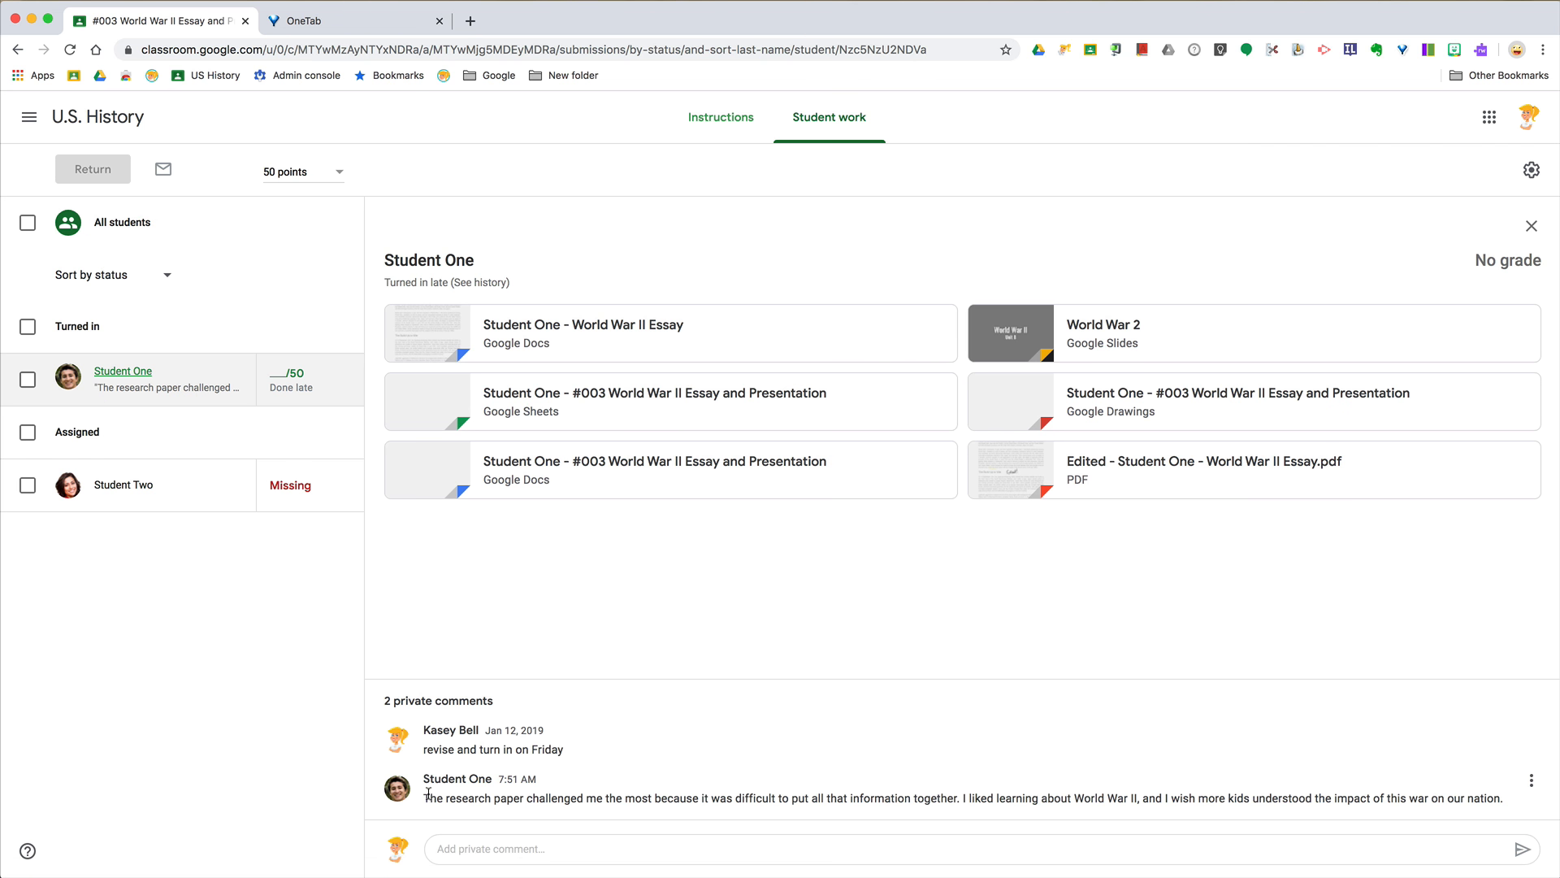